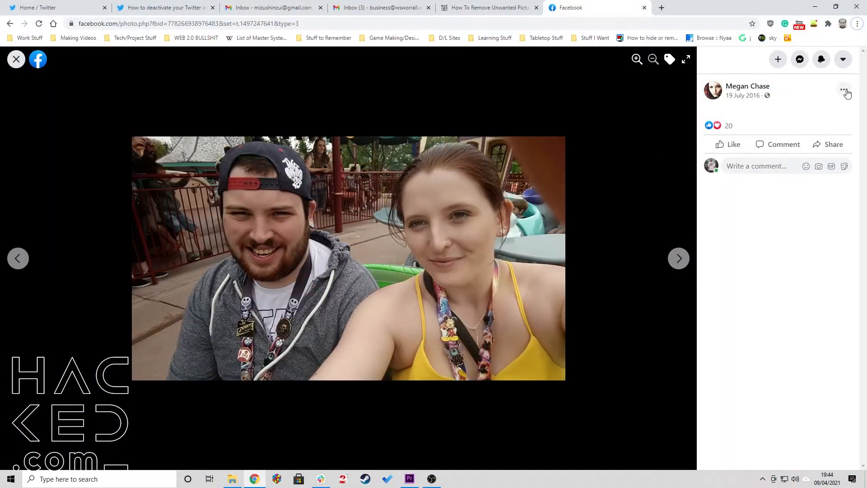
- Report the photo under Something else > Sharing private images, ticking the Community Standards confirmation
click(844, 90)
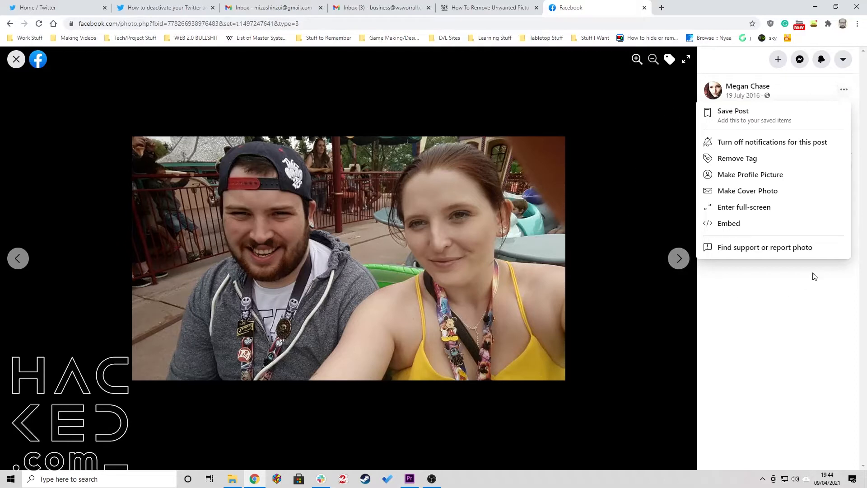
click(765, 247)
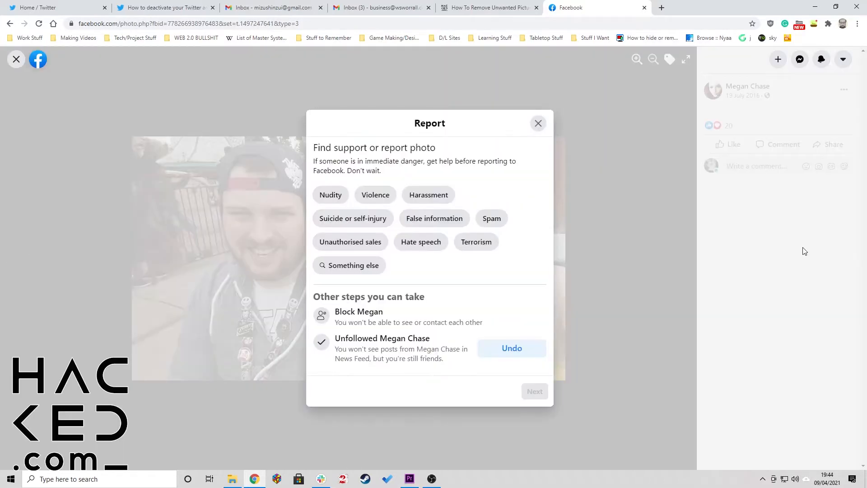
mouse_move(604, 333)
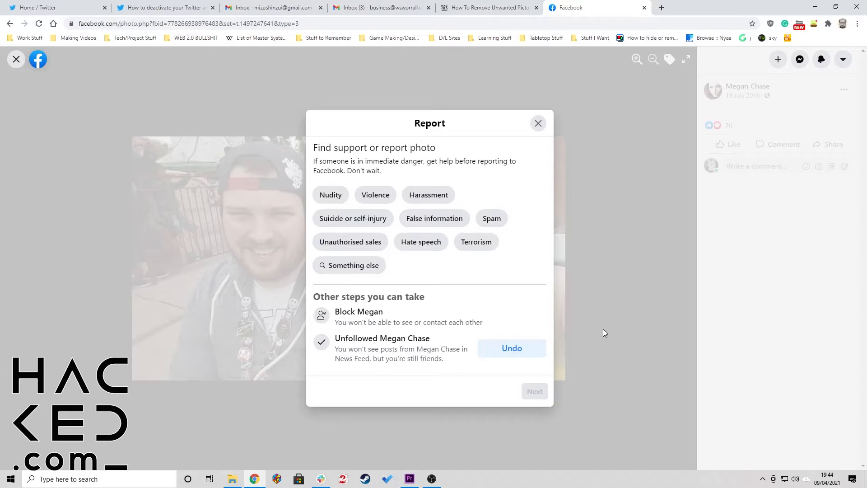
mouse_move(353, 265)
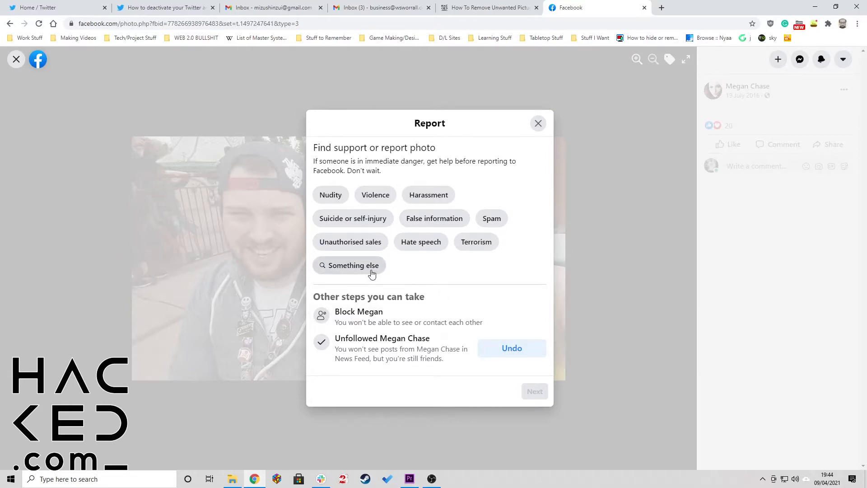
click(349, 266)
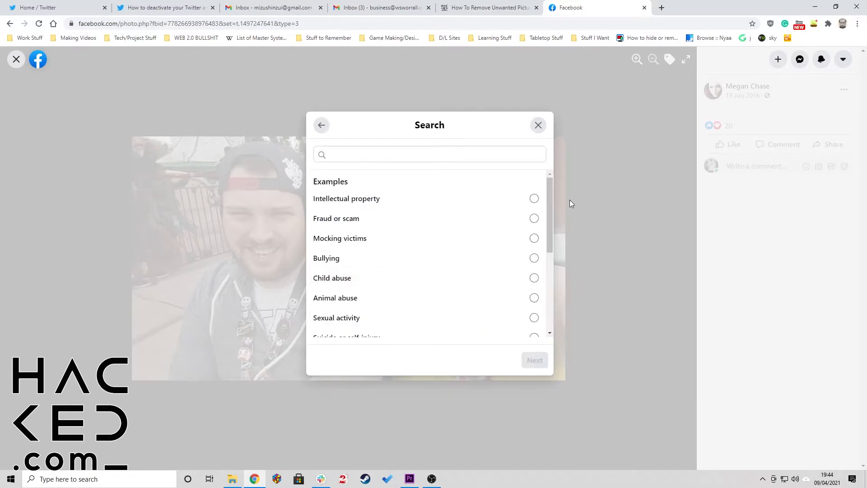
click(534, 325)
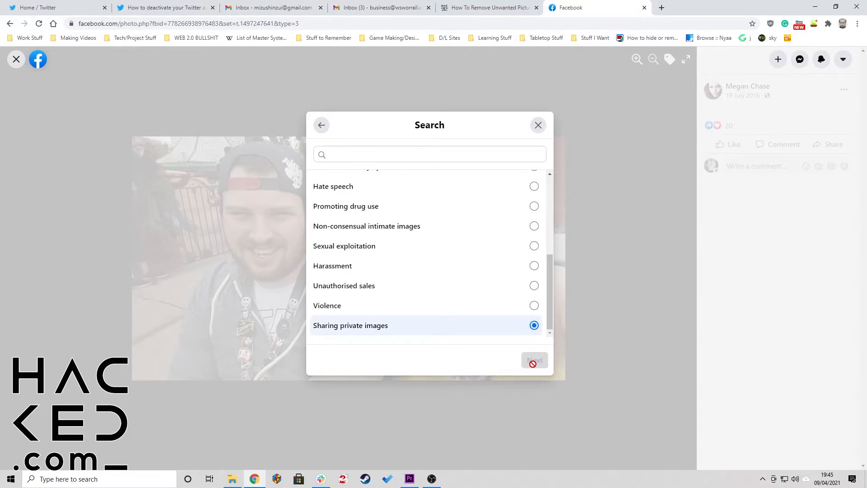
click(534, 360)
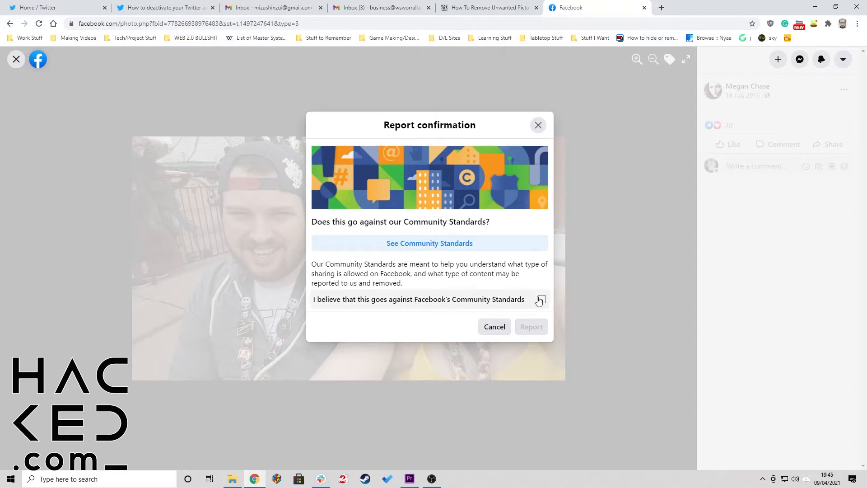
click(541, 300)
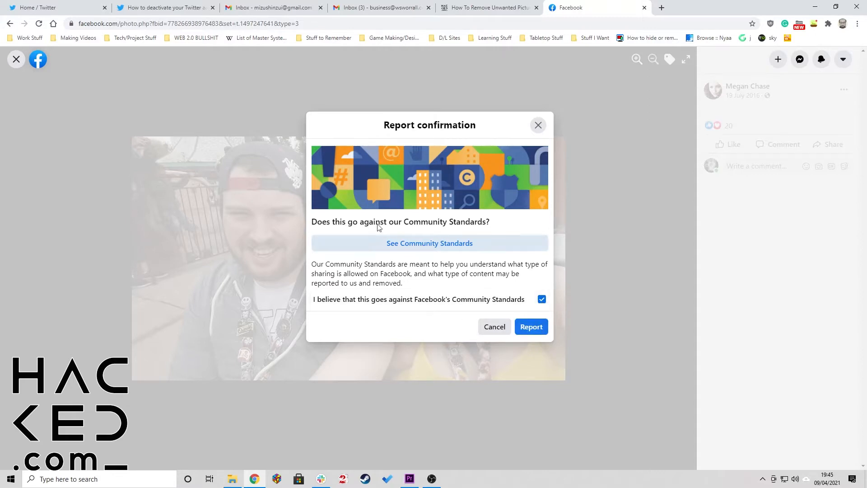
click(530, 326)
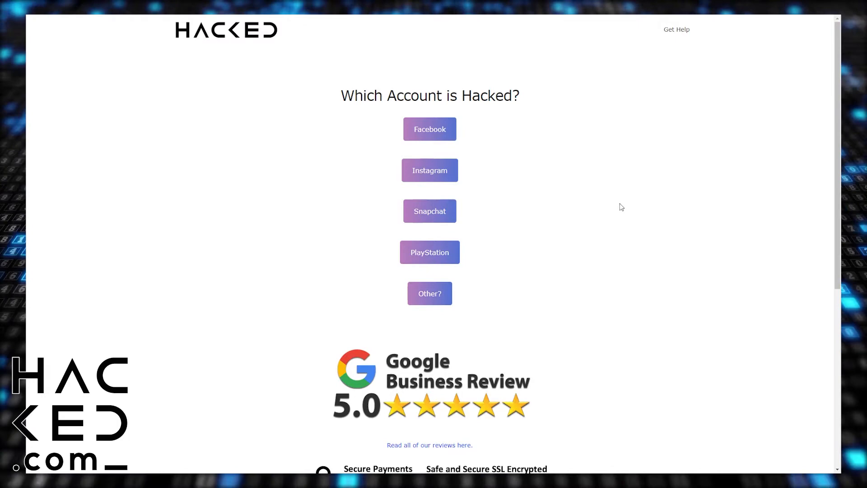
mouse_move(430, 171)
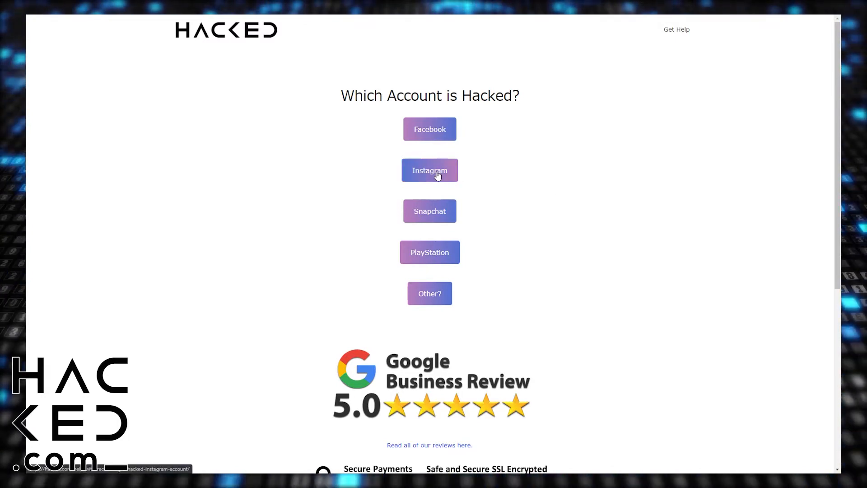
- Pick Instagram on Hacked.com and review the $199 Digital Protection offer, reviews and protection plan
click(430, 170)
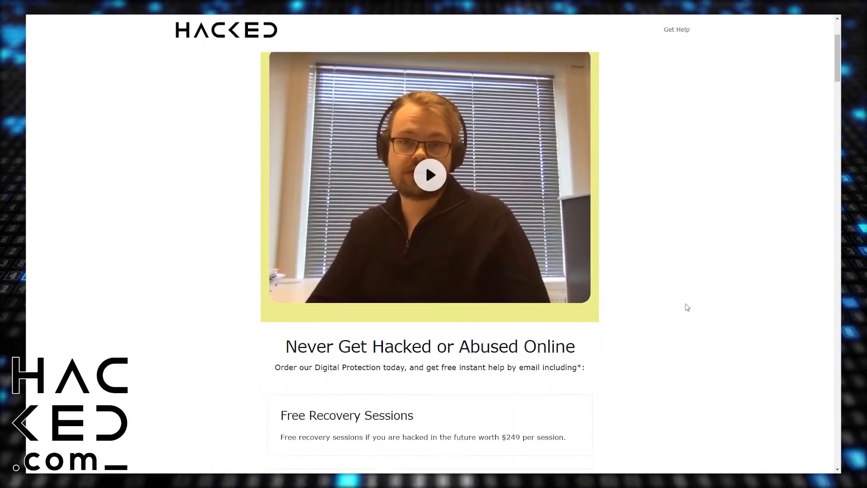
scroll(down, 3)
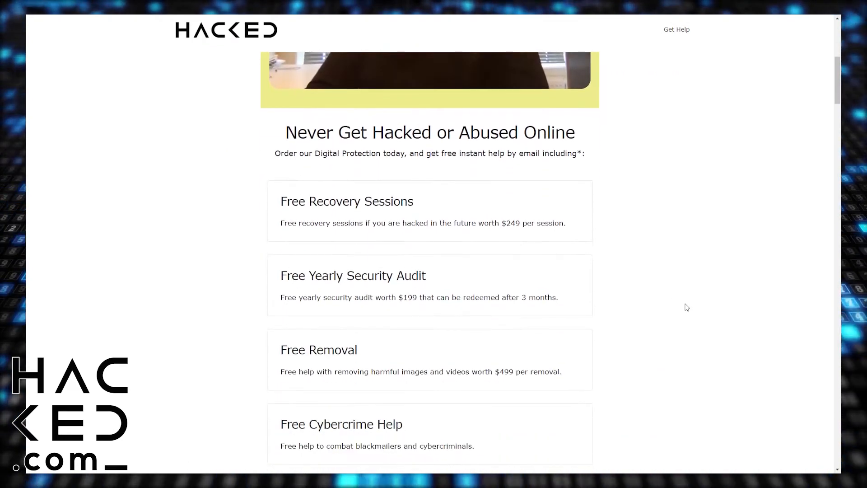
scroll(down, 3)
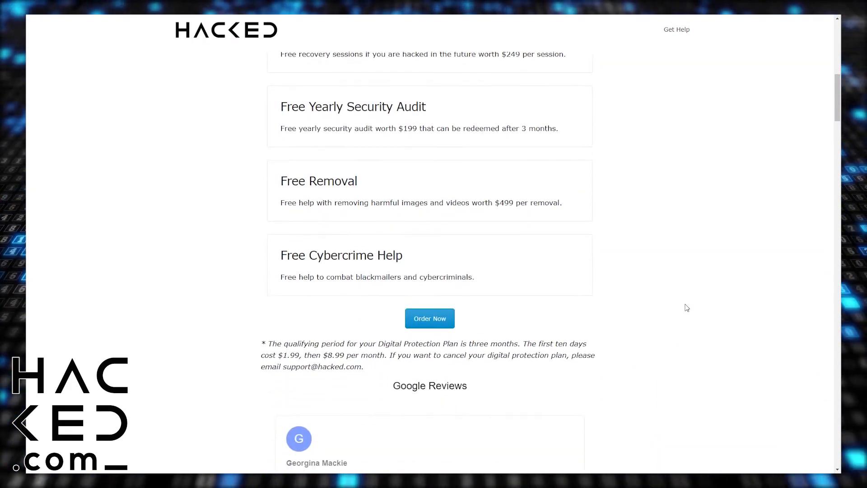
scroll(up, 3)
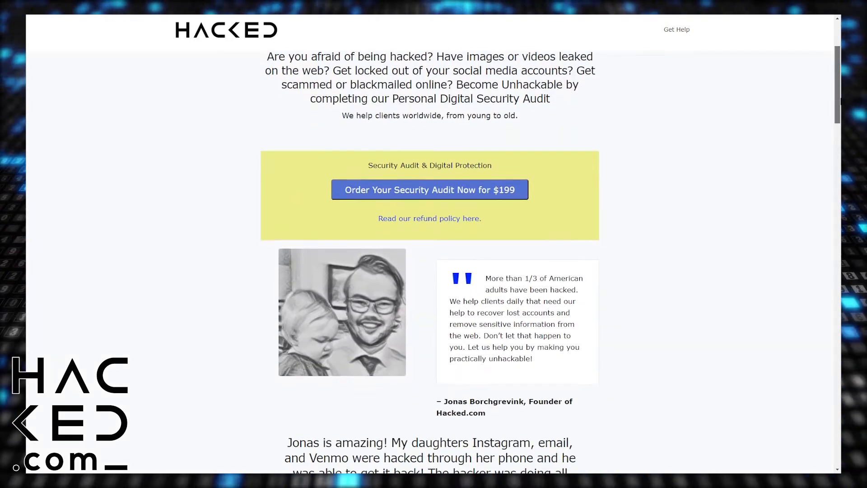
scroll(down, 3)
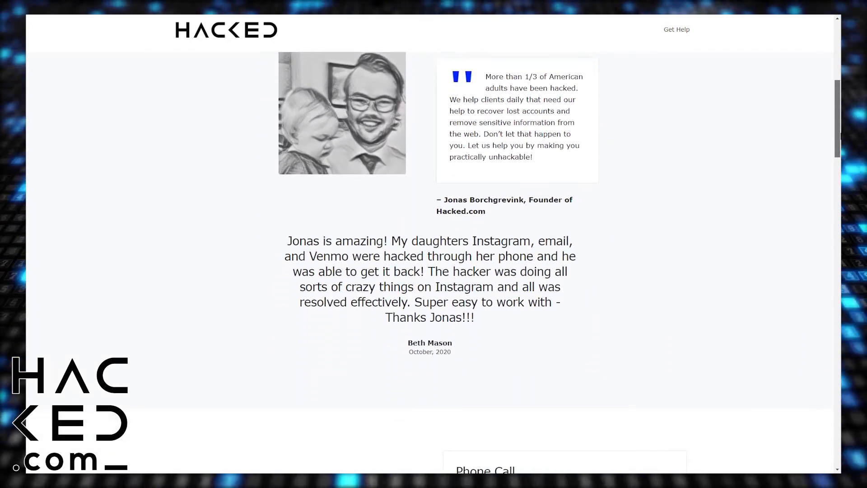
scroll(down, 3)
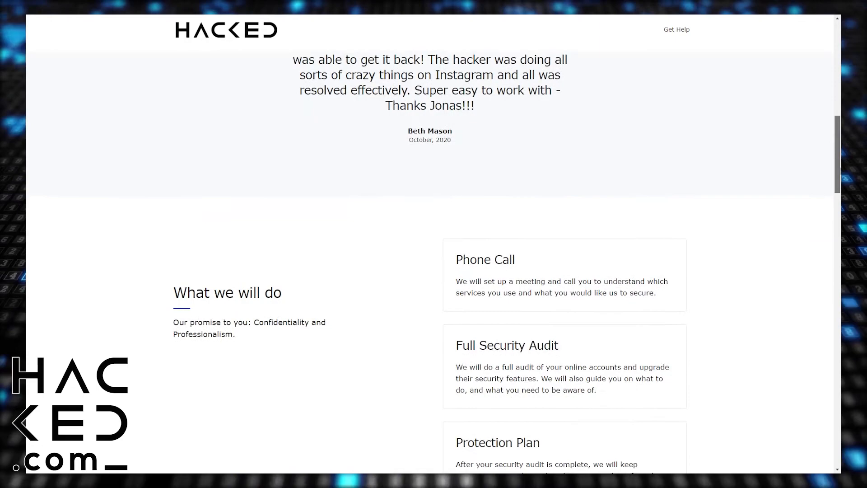
scroll(down, 3)
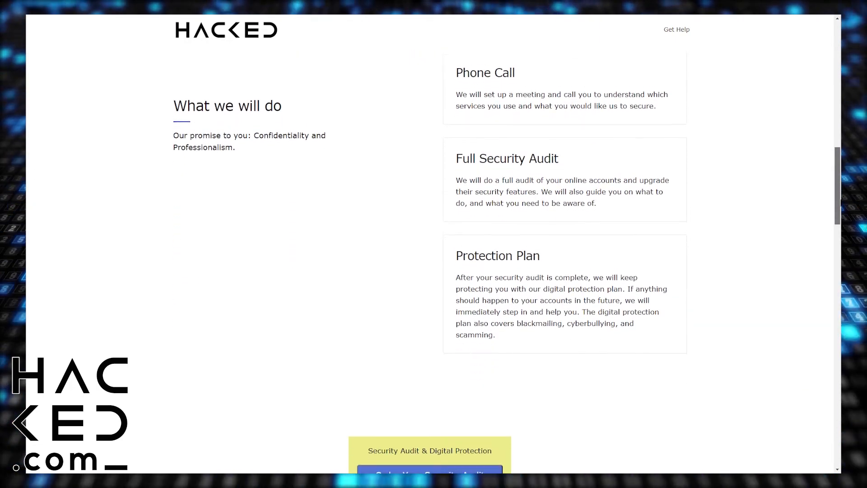
scroll(down, 3)
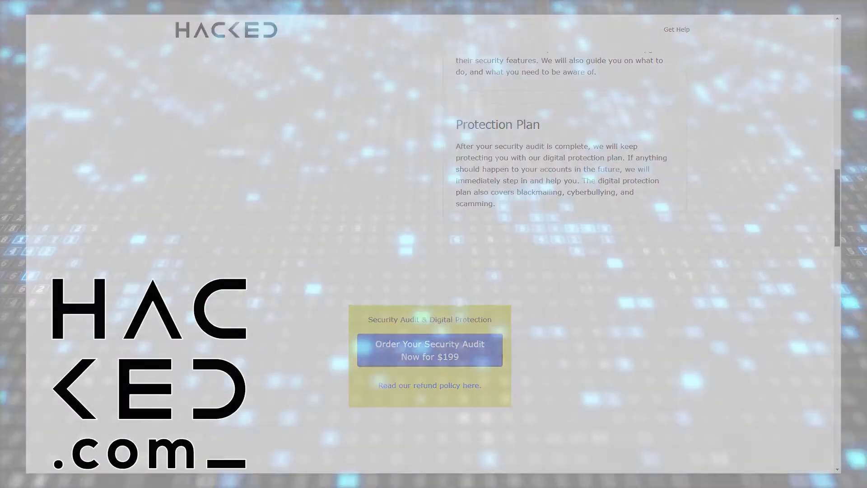